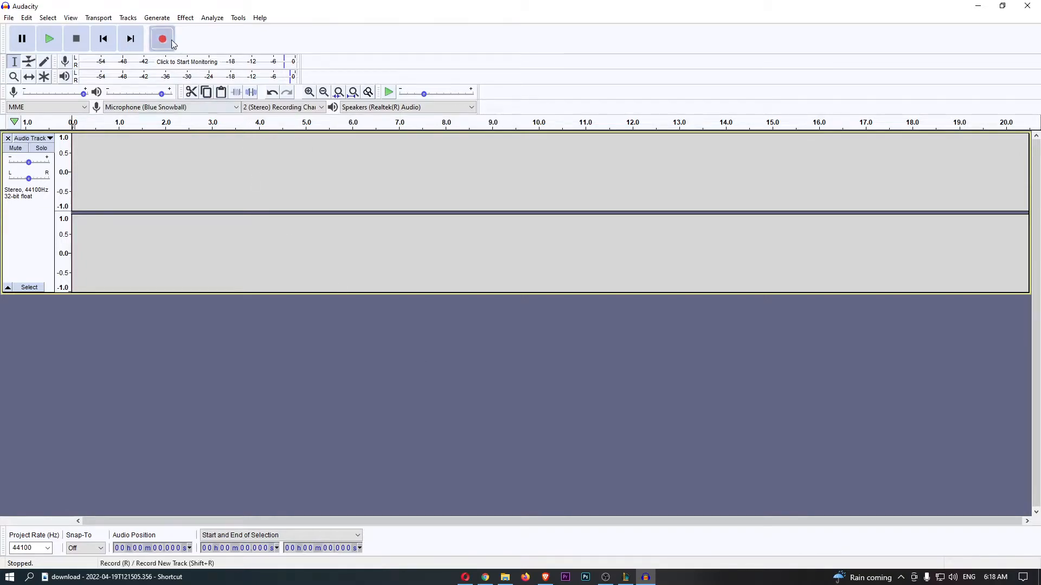
Record about nine seconds of voice into the stereo track, then stop recording.
{"action": "left_click", "coordinate": [161, 38]}
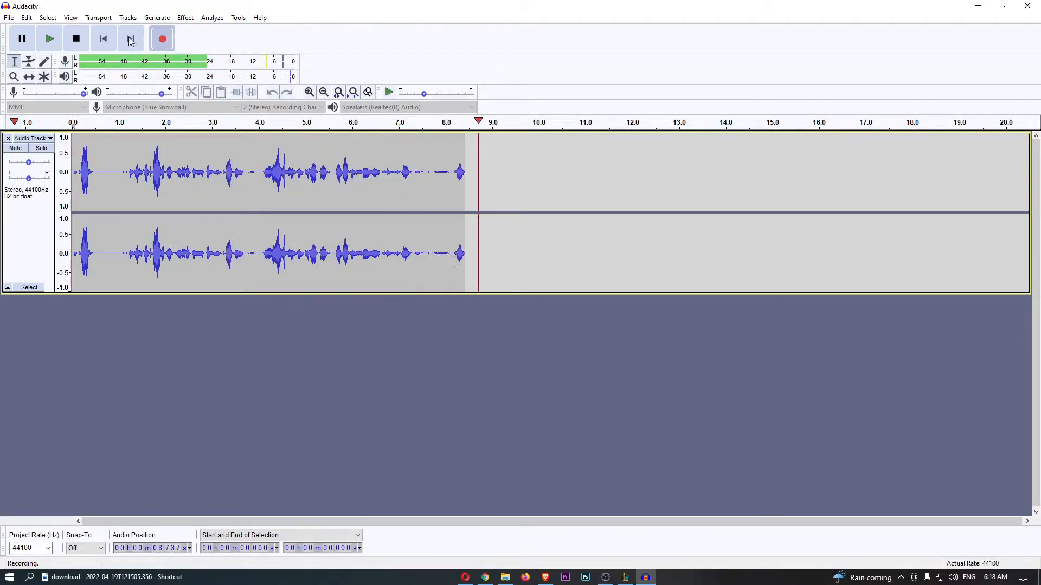
{"action": "left_click", "coordinate": [76, 37]}
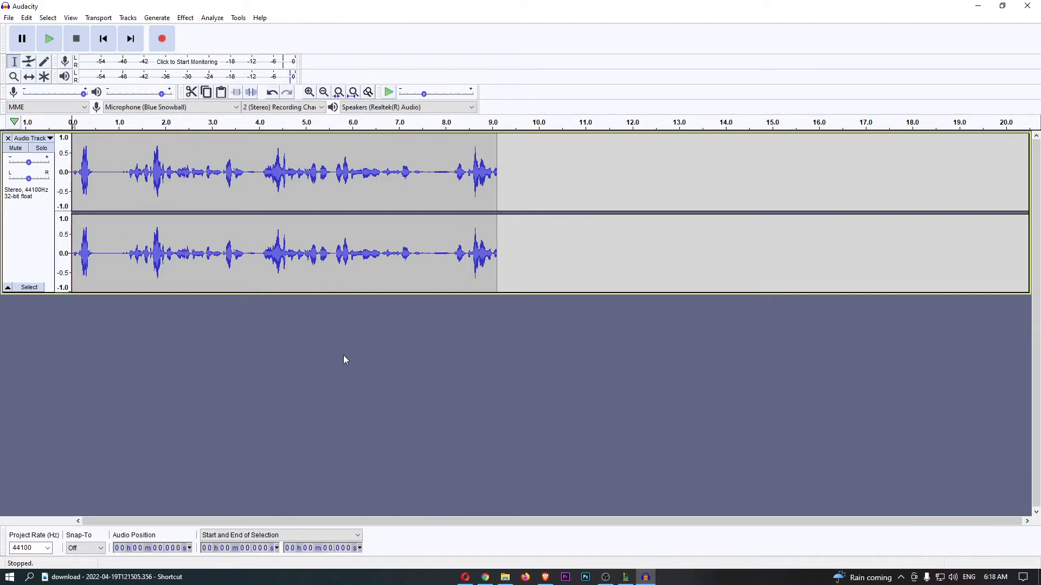
{"action": "mouse_move", "coordinate": [258, 144]}
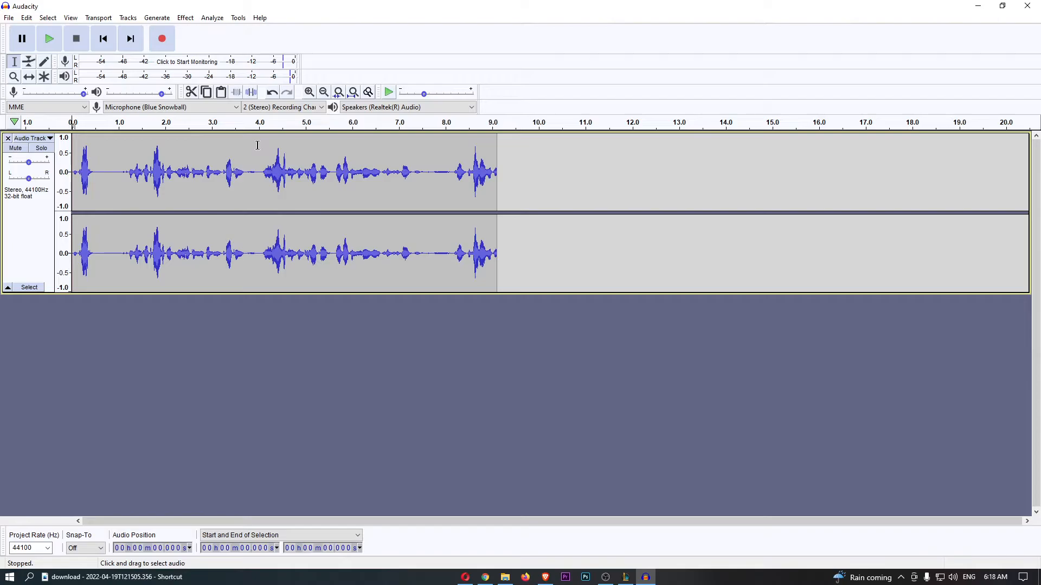
Select the waveform span from about 4 to 8 seconds.
{"action": "left_click_drag", "start_coordinate": [258, 173], "coordinate": [438, 172]}
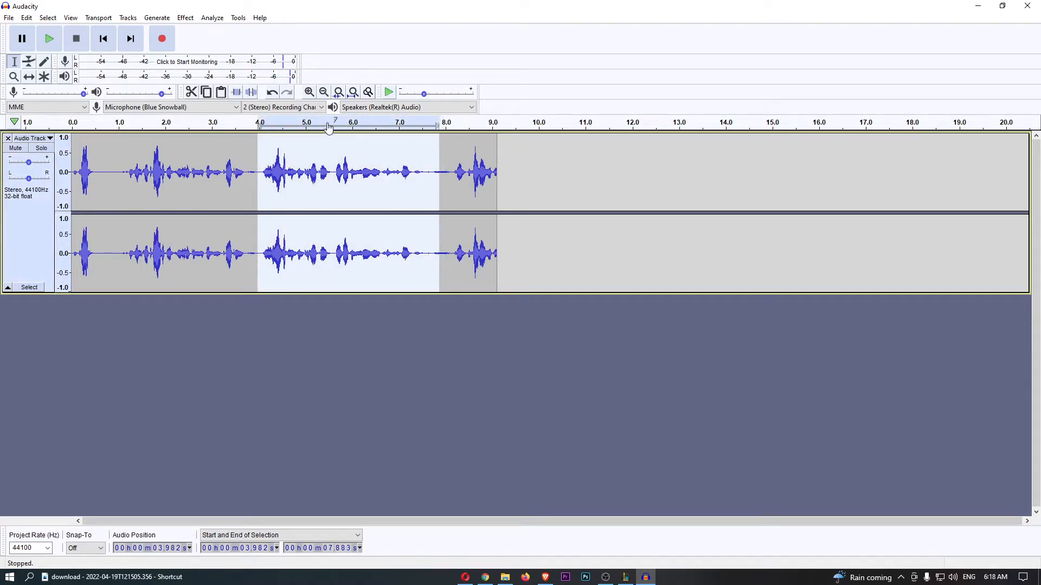
{"action": "mouse_move", "coordinate": [303, 182]}
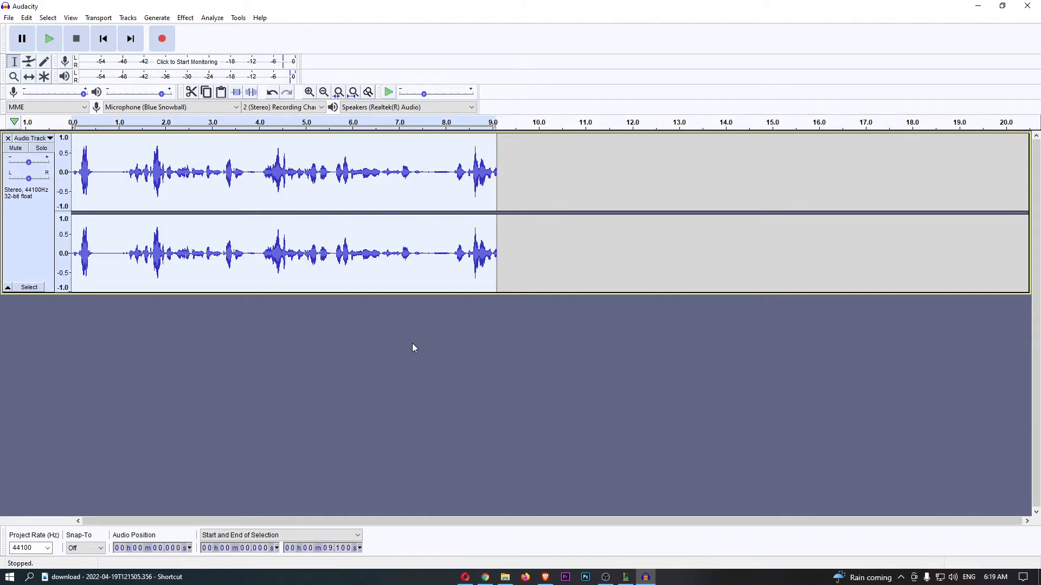
{"action": "mouse_move", "coordinate": [405, 344]}
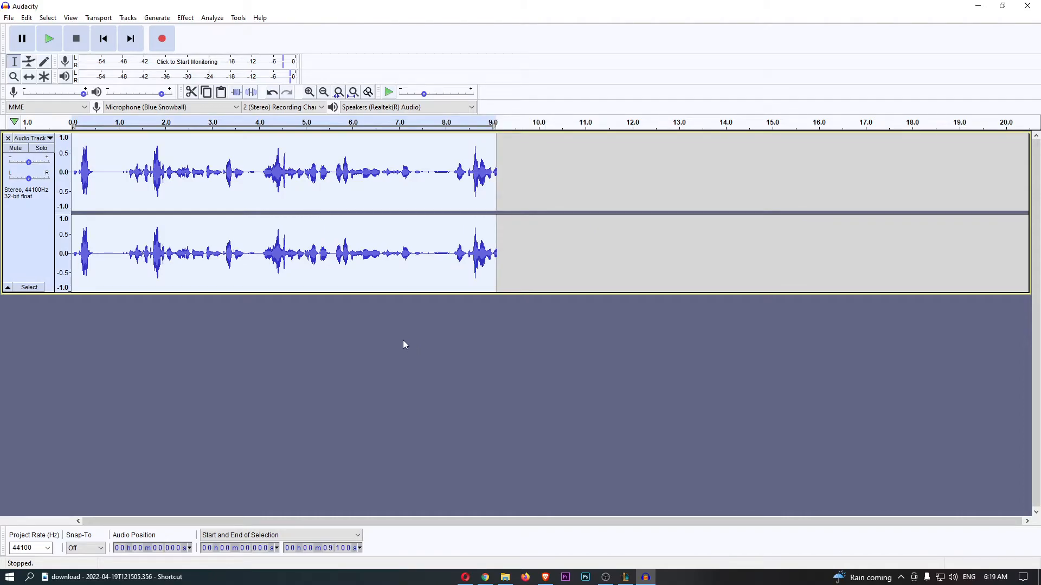
Apply the Distortion effect with Hard Clipping, Drive 50 and Make-up Gain 50 to the recording.
{"action": "left_click", "coordinate": [184, 18]}
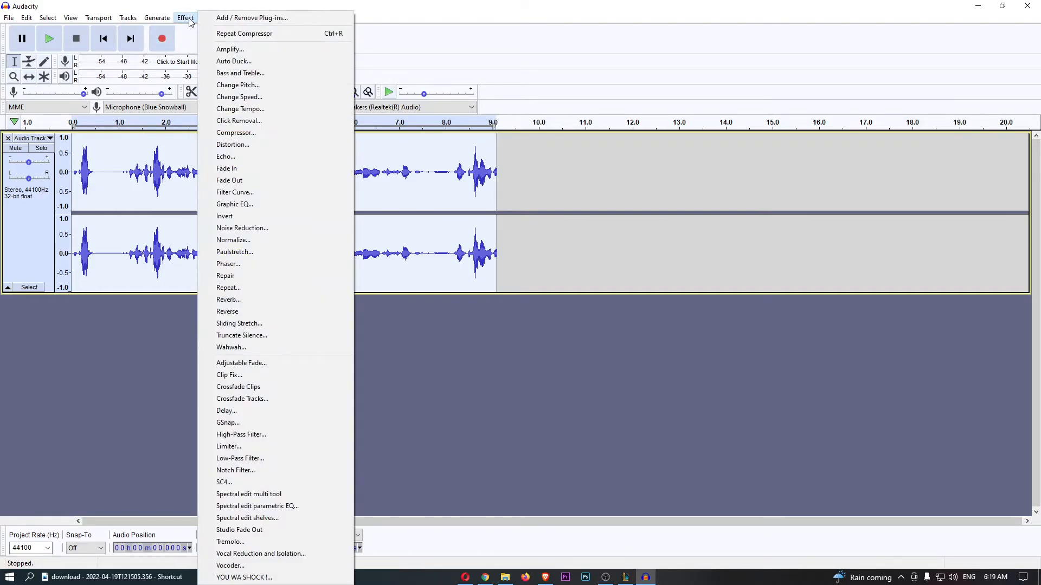
{"action": "mouse_move", "coordinate": [226, 157]}
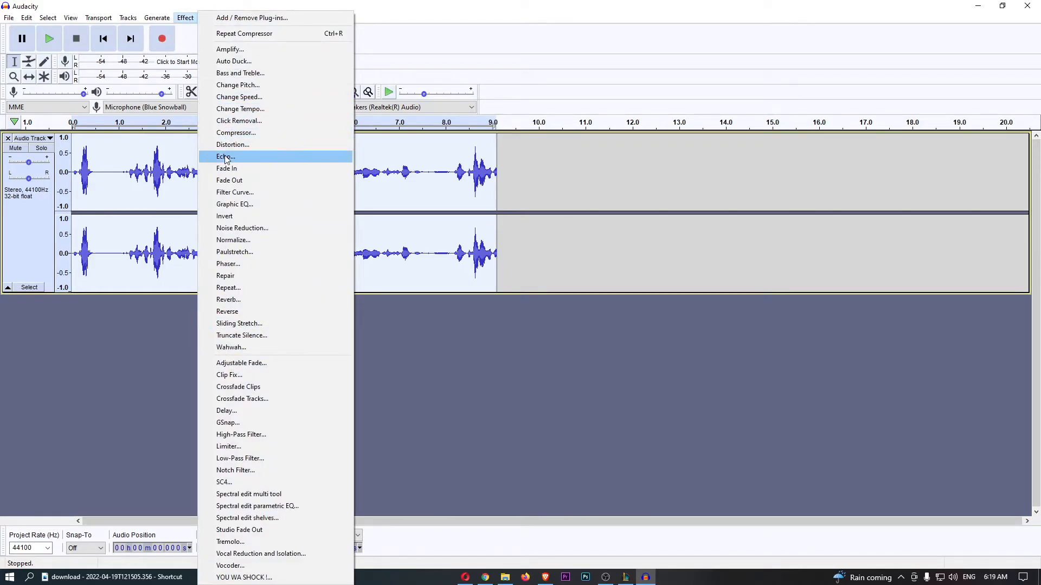
{"action": "left_click", "coordinate": [232, 145]}
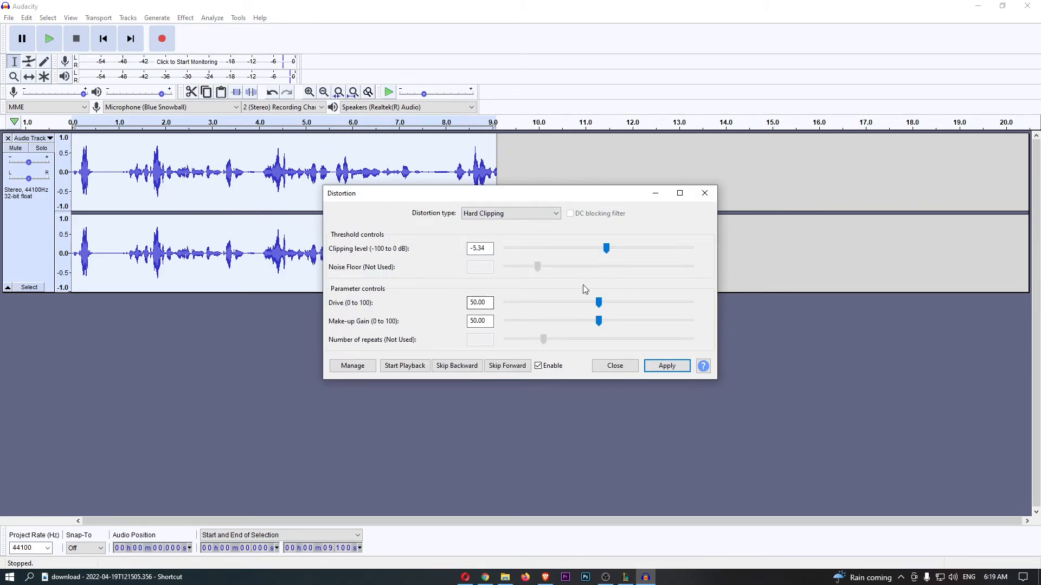
{"action": "left_click", "coordinate": [666, 365]}
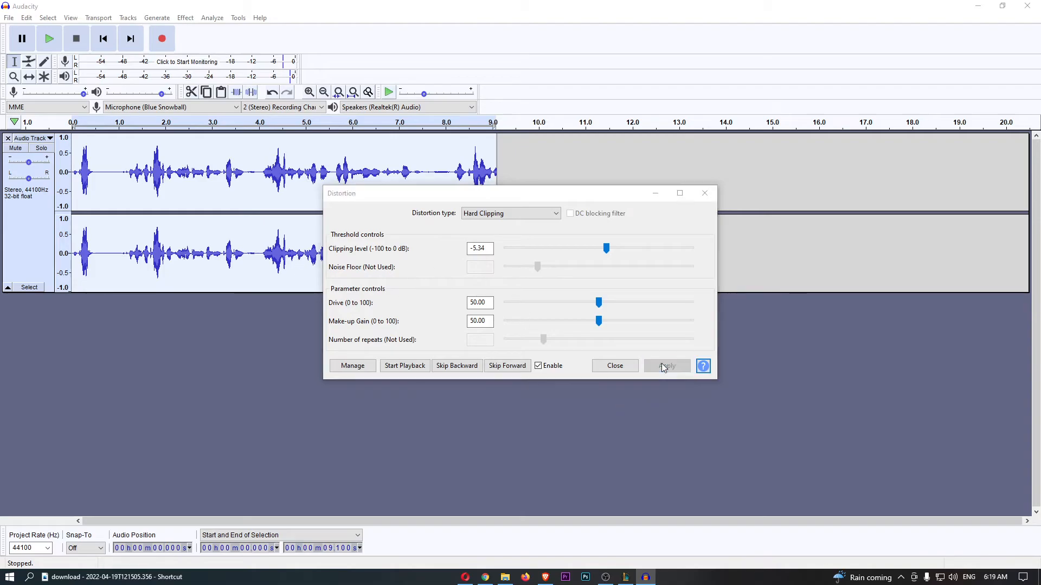
{"action": "left_click", "coordinate": [667, 366]}
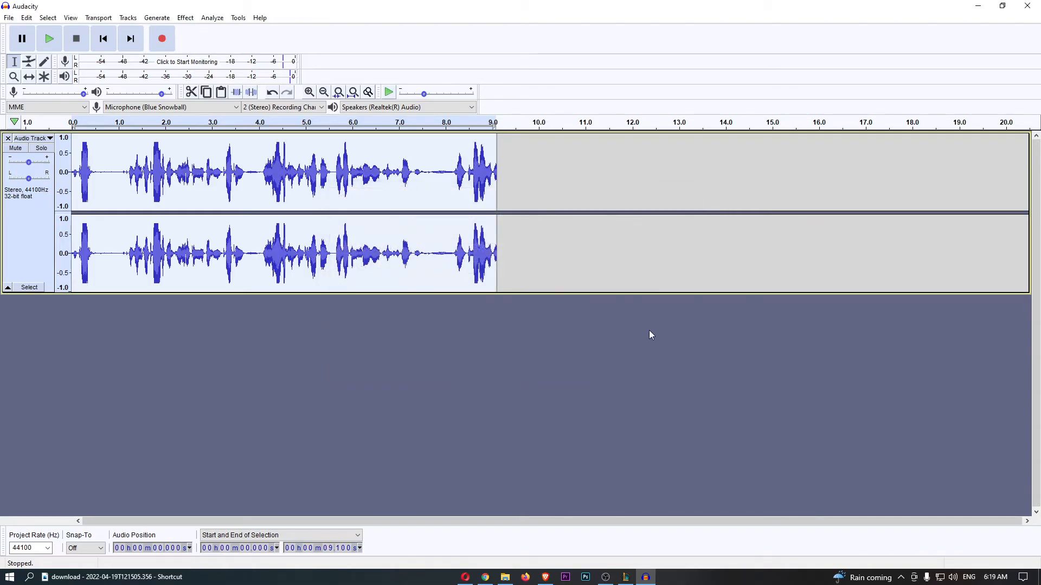
{"action": "mouse_move", "coordinate": [75, 122]}
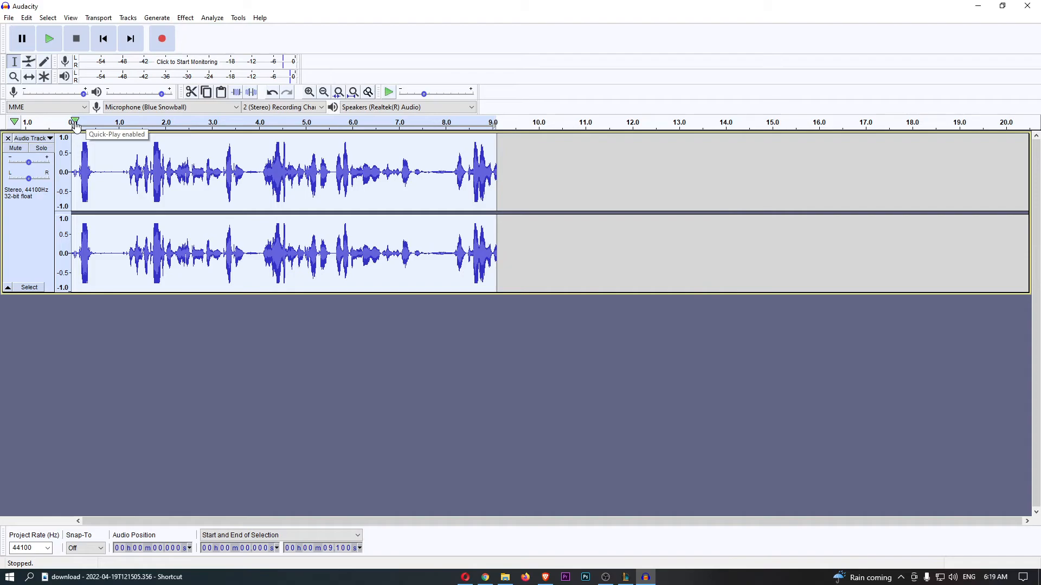
{"action": "left_click", "coordinate": [49, 38]}
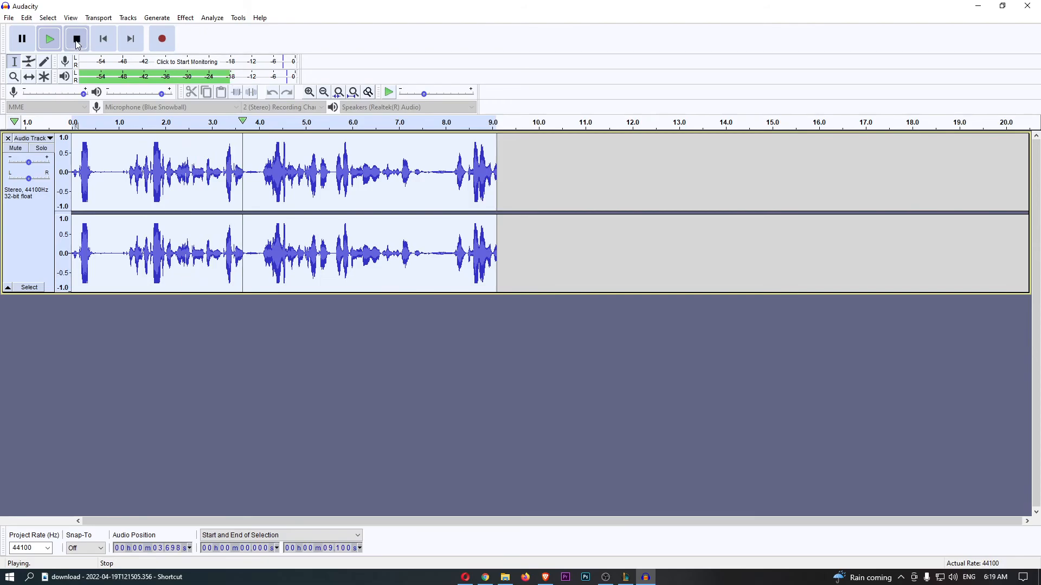
{"action": "left_click", "coordinate": [76, 38]}
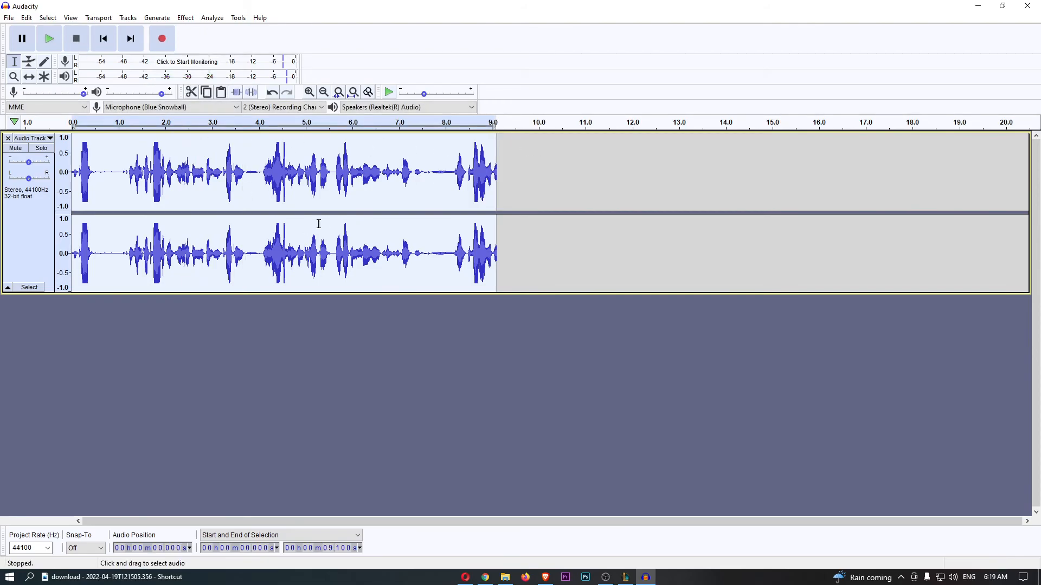